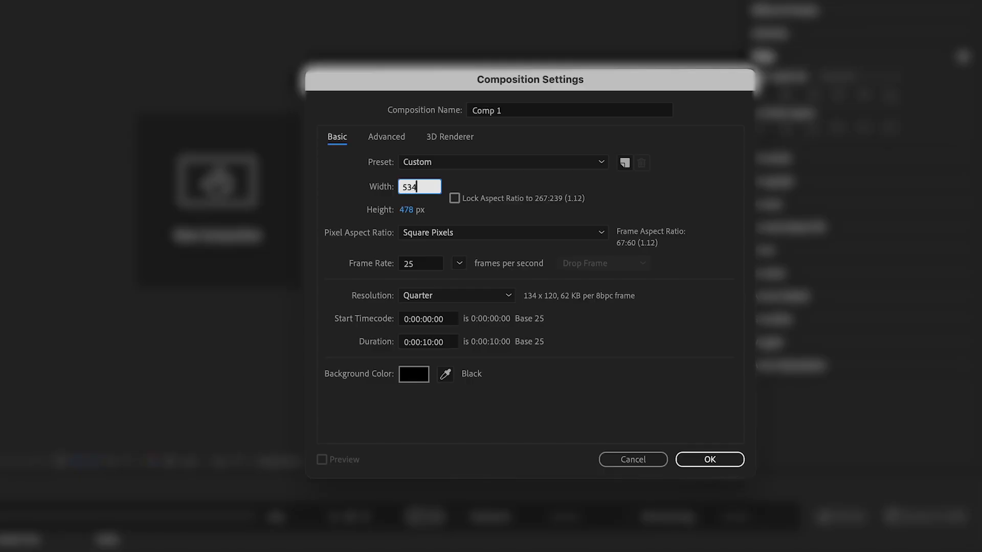
Confirm Composition Settings for Comp 1 before stacking three UngererClip.mp4 copies
click(420, 209)
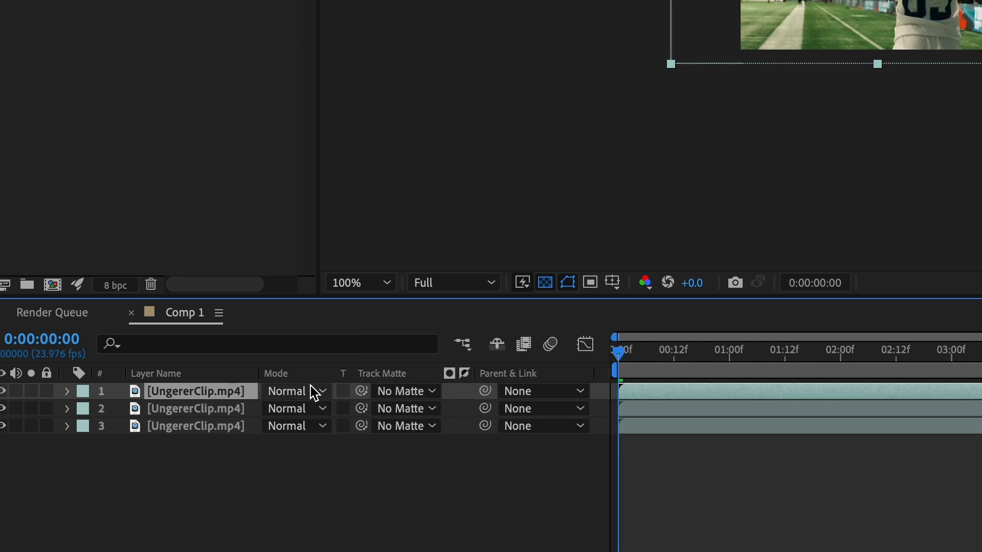
Set the top and bottom clip copies to Luminosity and the middle copy to Color blend mode
click(293, 391)
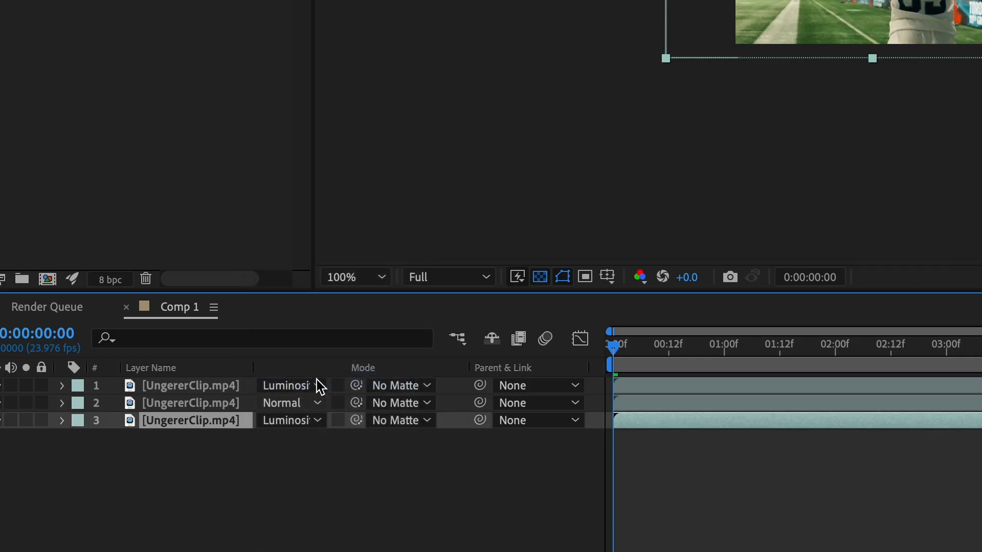
text(brigh)
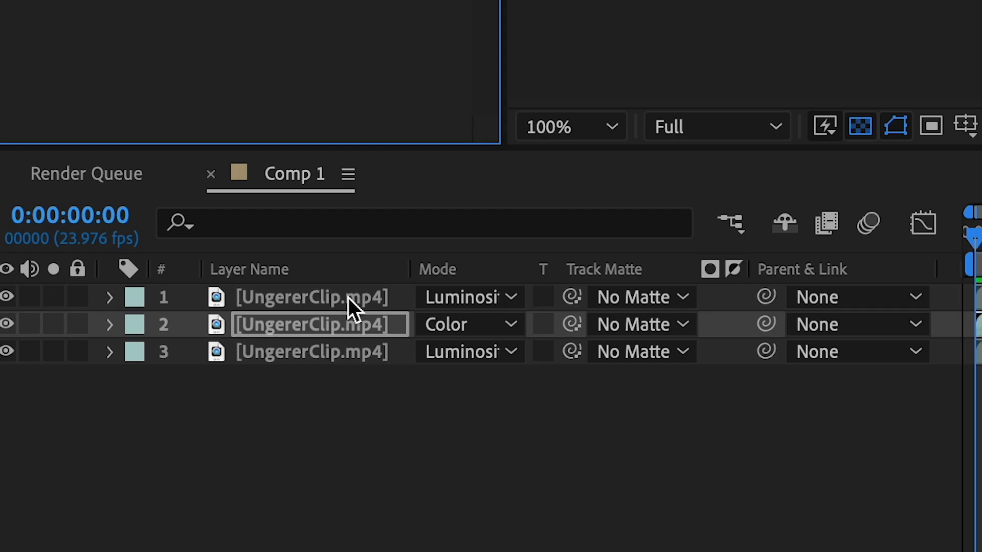
Apply Directional Blur to a clip copy and set its Direction
text(noise)
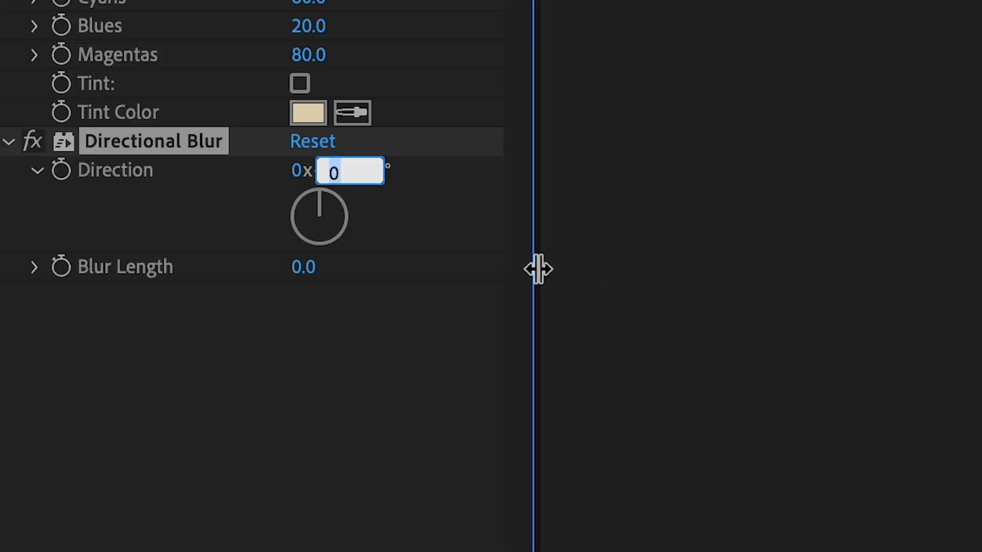
click(303, 267)
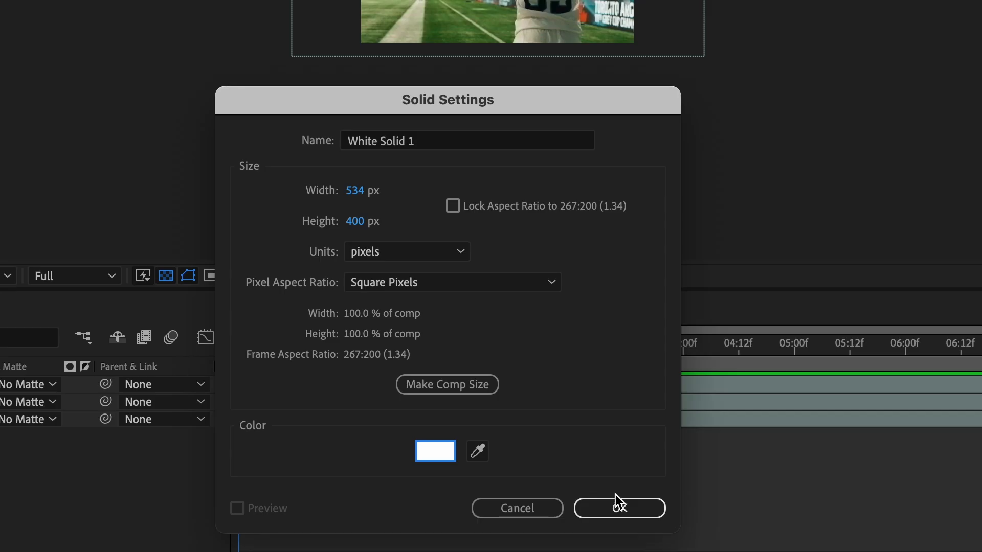
Create the white solid and run its Gradient Ramp horizontally from black at the left edge to white
click(620, 508)
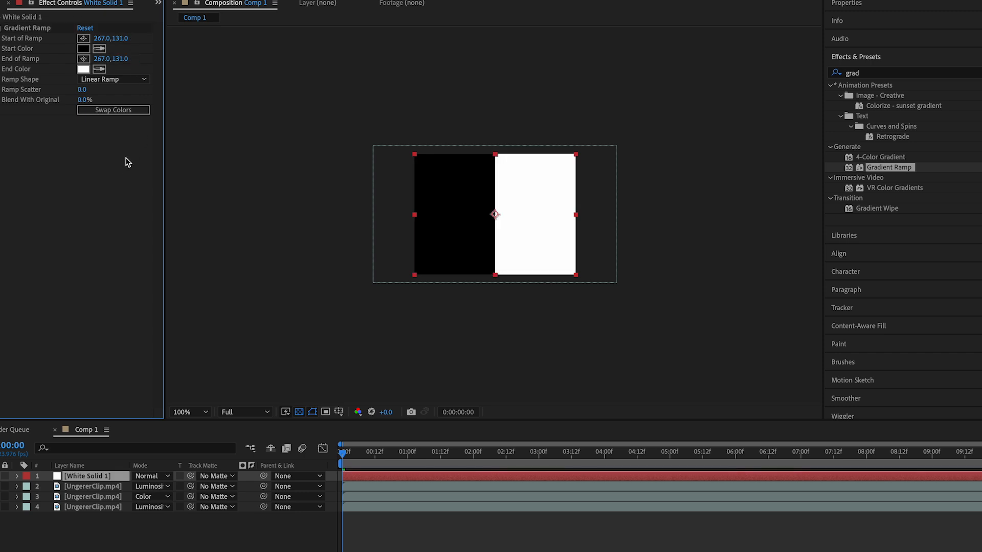
mouse_move(128, 155)
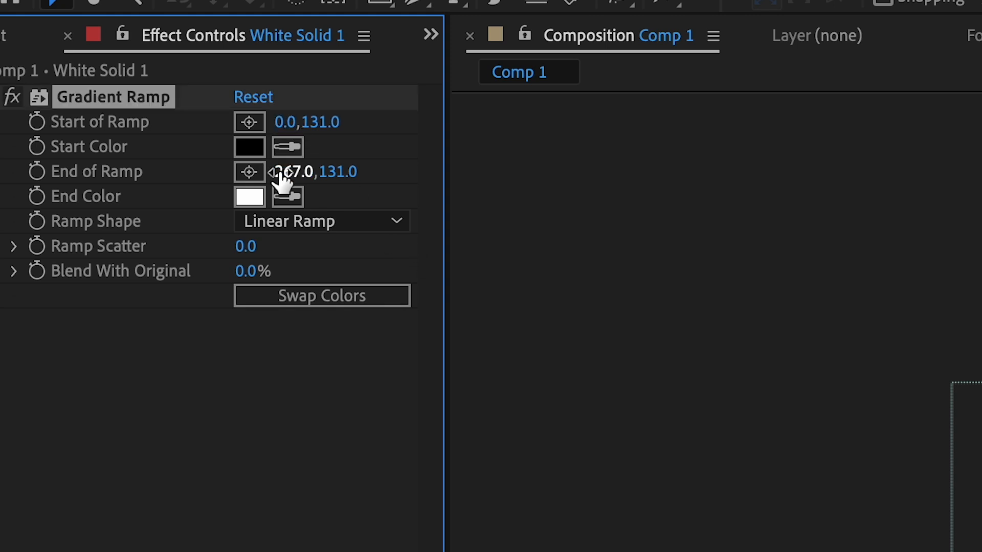
double_click(293, 171)
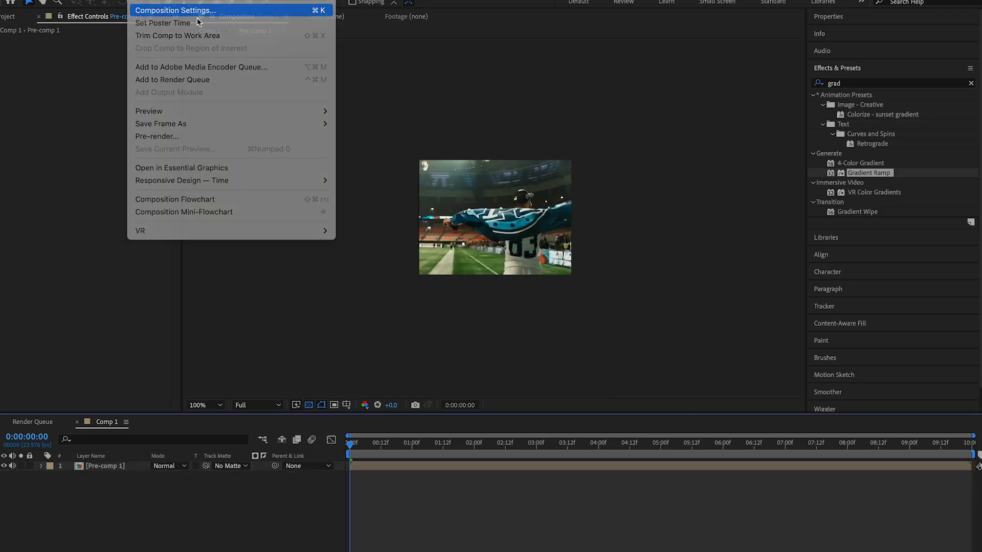
Resize Comp 1 to 768 by 576 pixels around the centred pre-comp layer
click(176, 10)
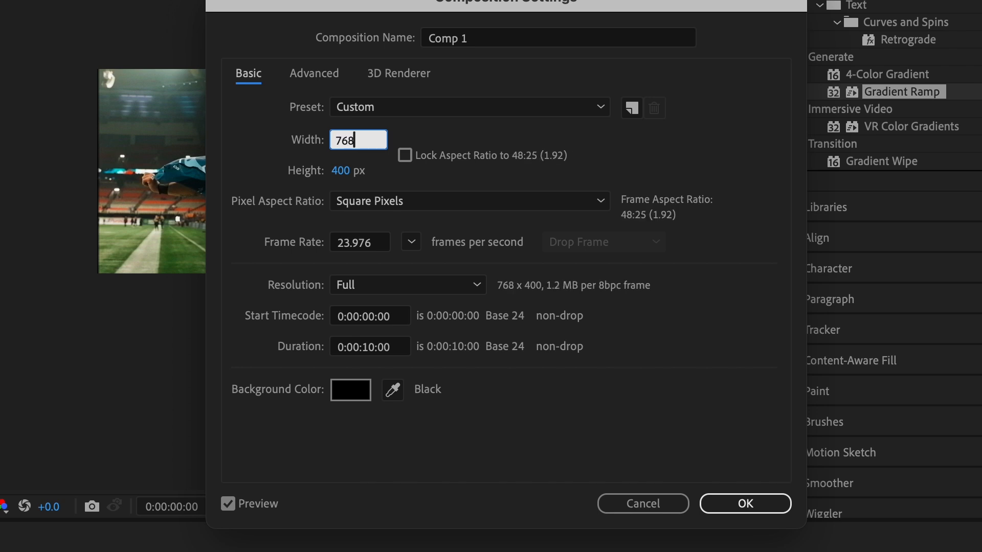
text(576)
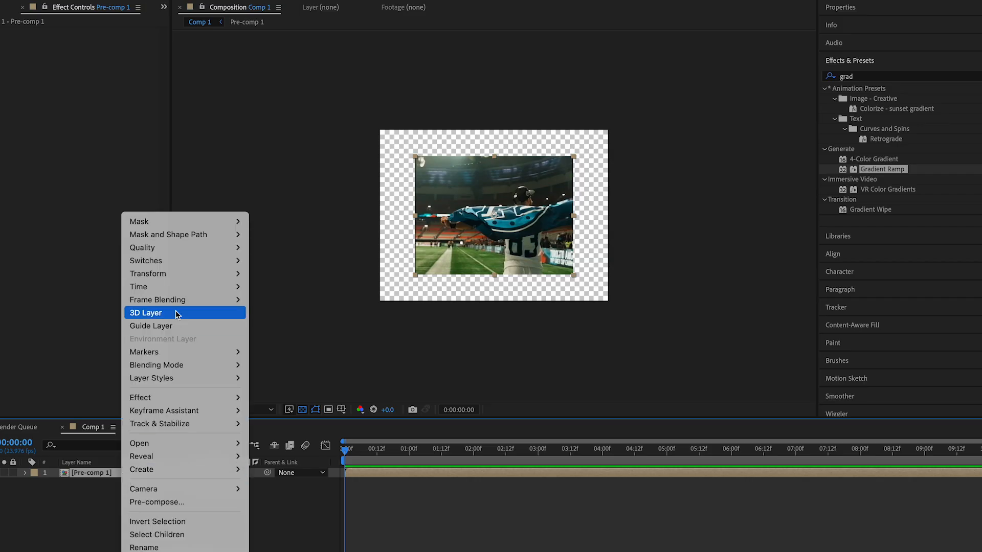
mouse_move(147, 274)
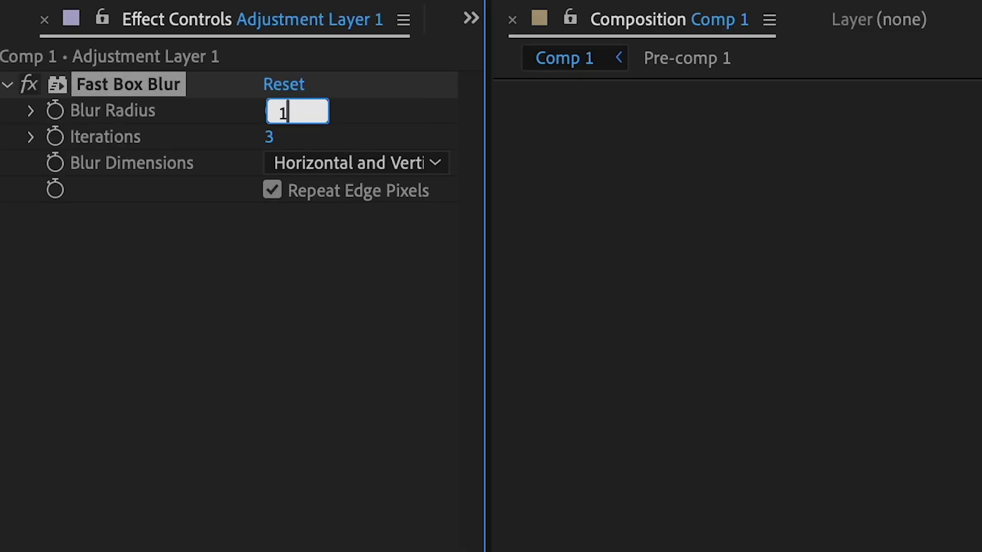
mouse_move(286, 450)
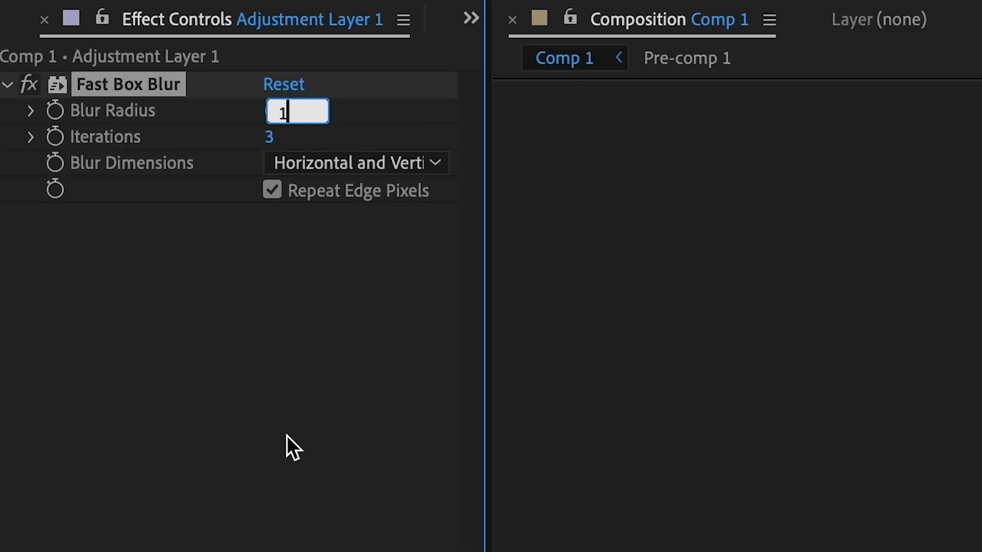
Set Fast Box Blur radius 1 and Add Grain intensity 0.200 on the adjustment layer
key(Enter)
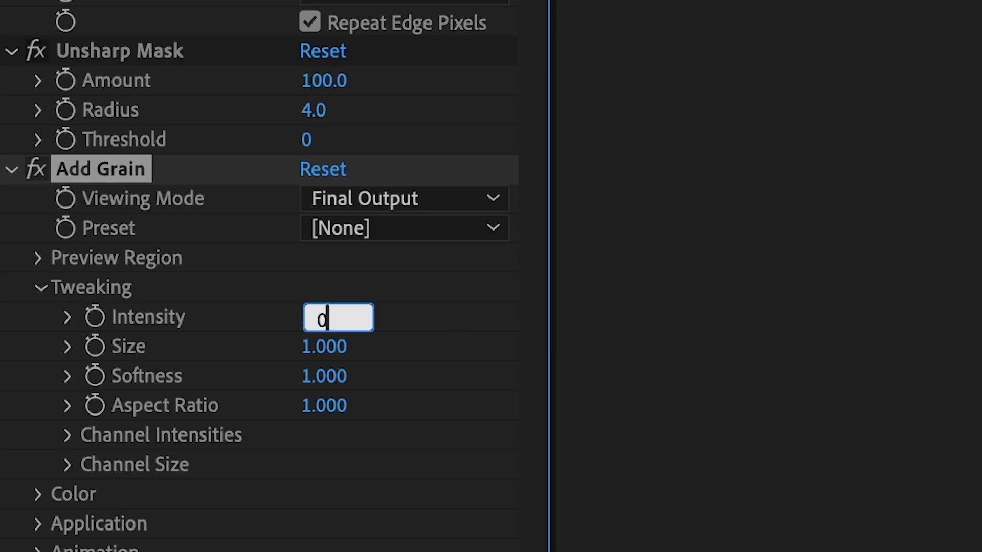
text(0.200)
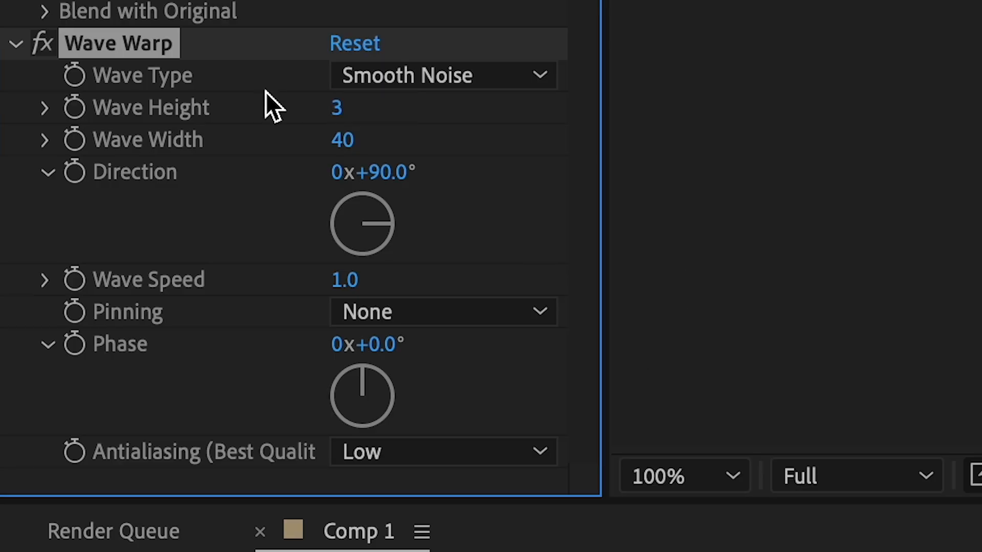
mouse_move(501, 350)
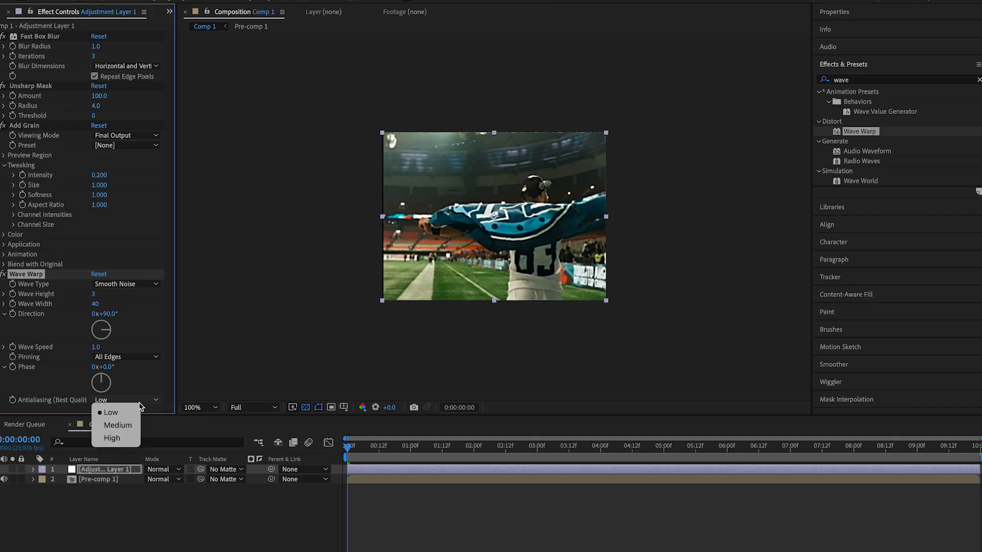
Set the Wave Warp antialiasing quality to High with all edges pinned
click(112, 438)
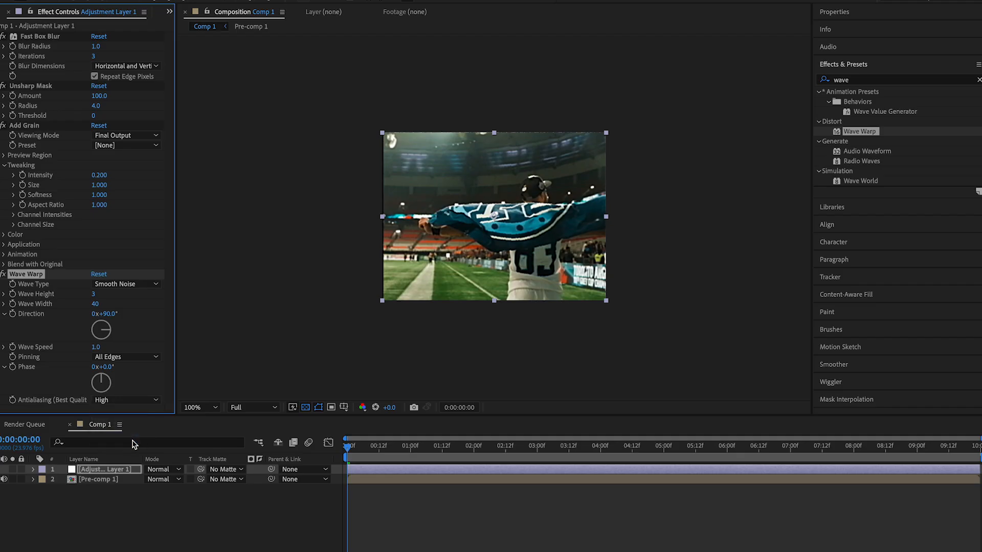